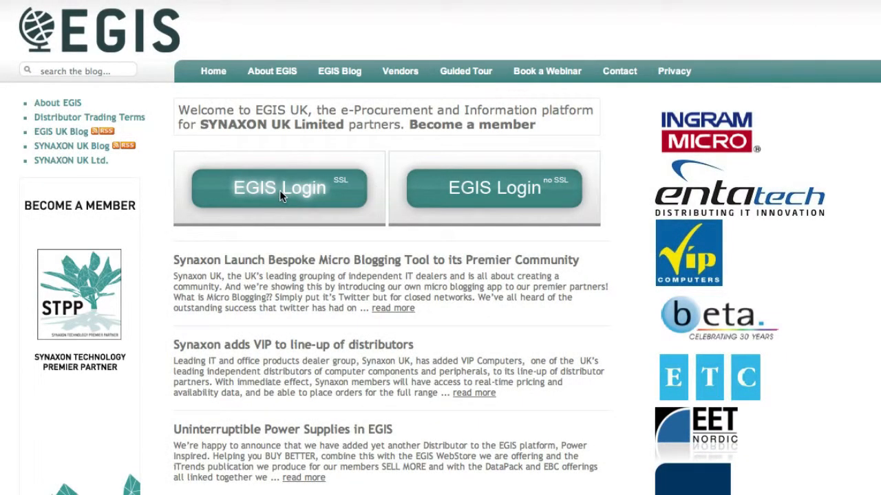
Log in to EGIS over SSL from the EGIS UK homepage
click(278, 188)
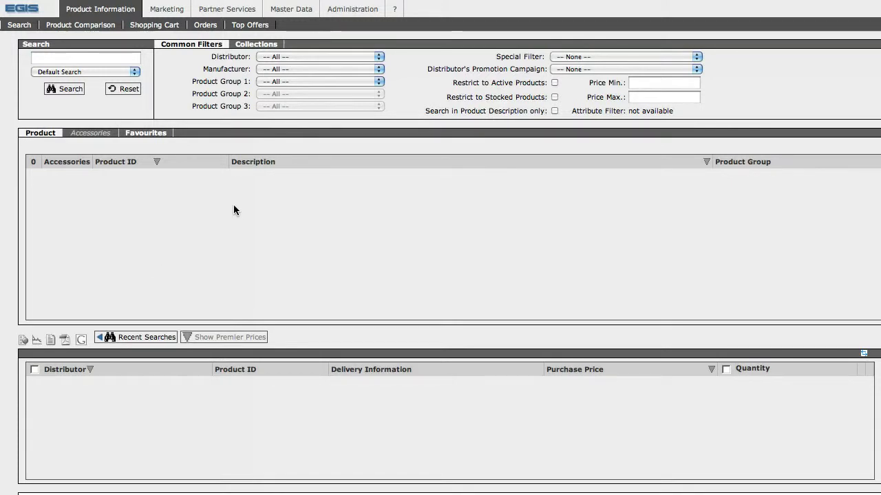
Search the product catalogue for 'kingston' to list Kingston SATA drives
click(83, 56)
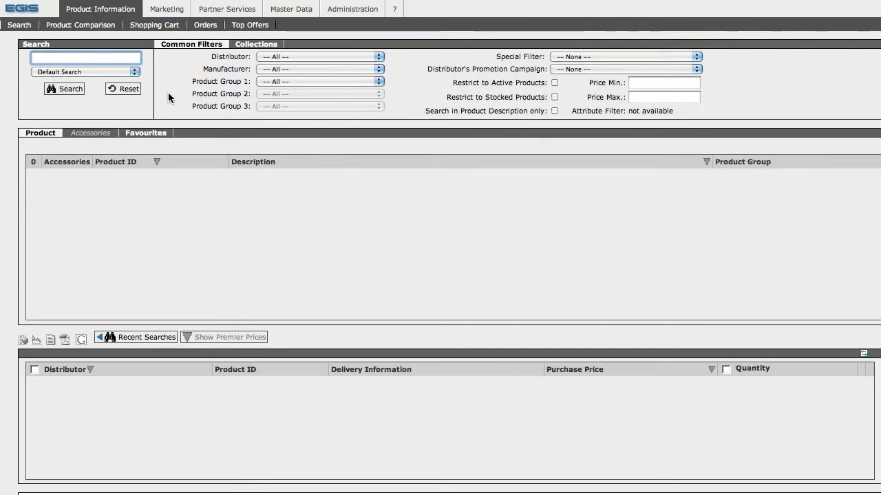
text(kingston)
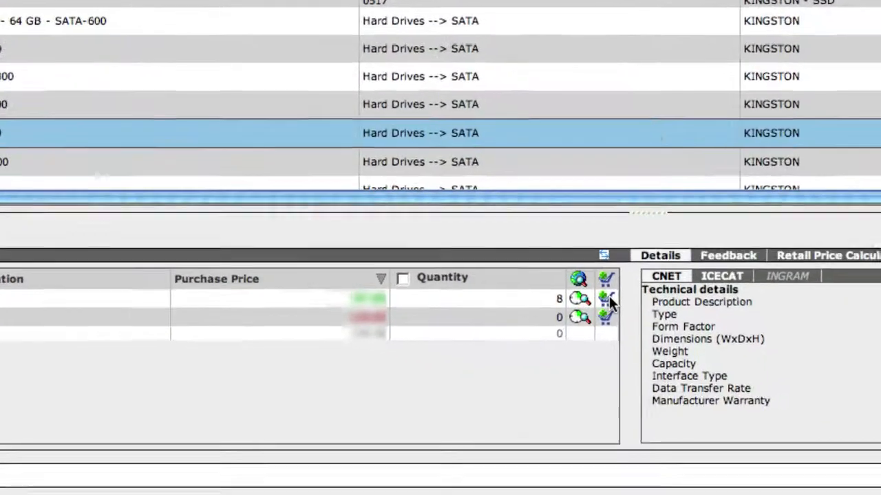
Assign 2 Kingston SSDNow V200 128GB drives from ENTA to the Default cart with comment 'my desktop'
click(606, 298)
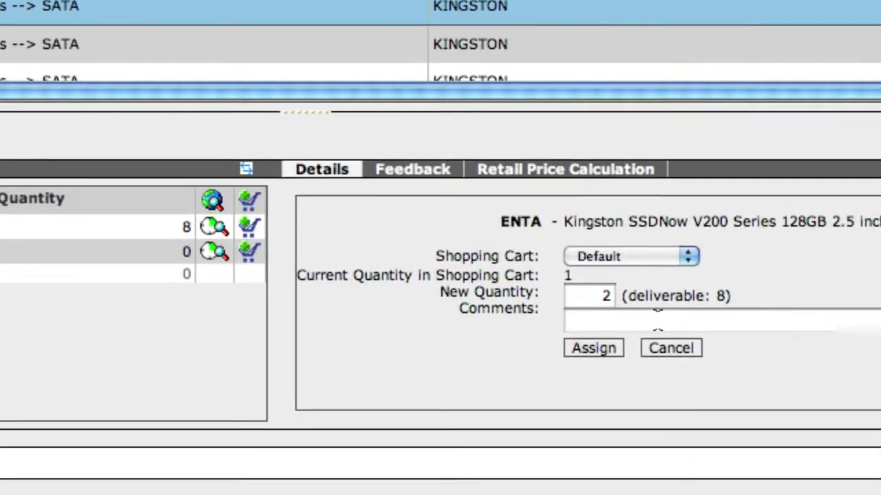
text(my desktop)
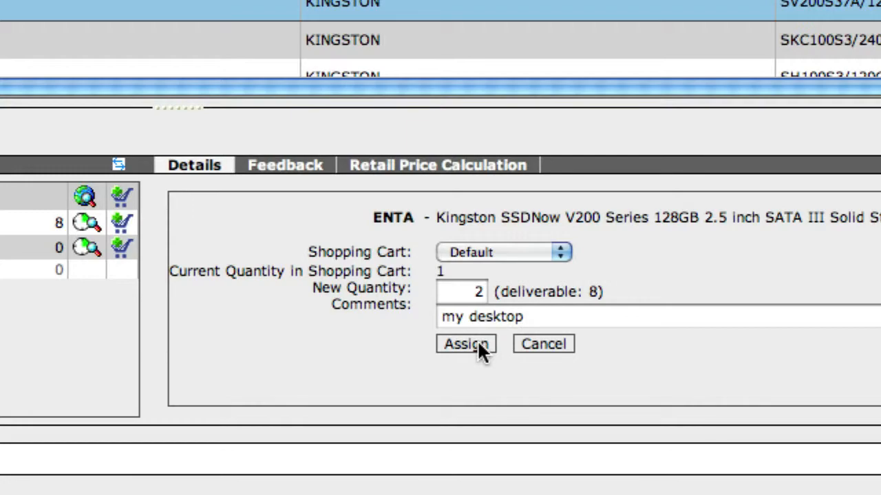
click(466, 344)
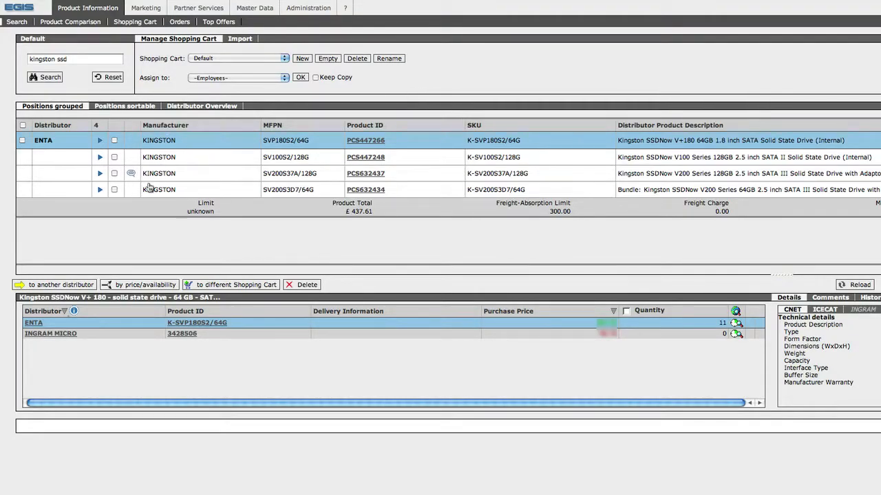
Run the online stock check for all distributor products in the cart
scroll(right, 3)
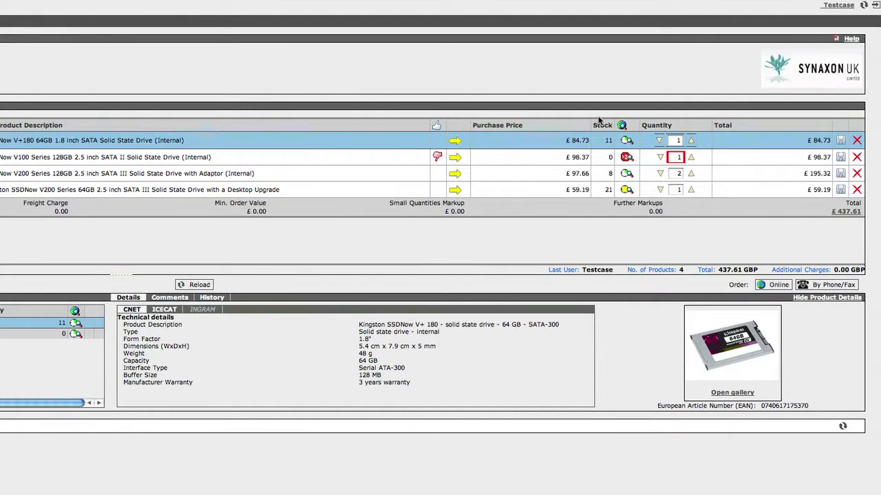
mouse_move(625, 126)
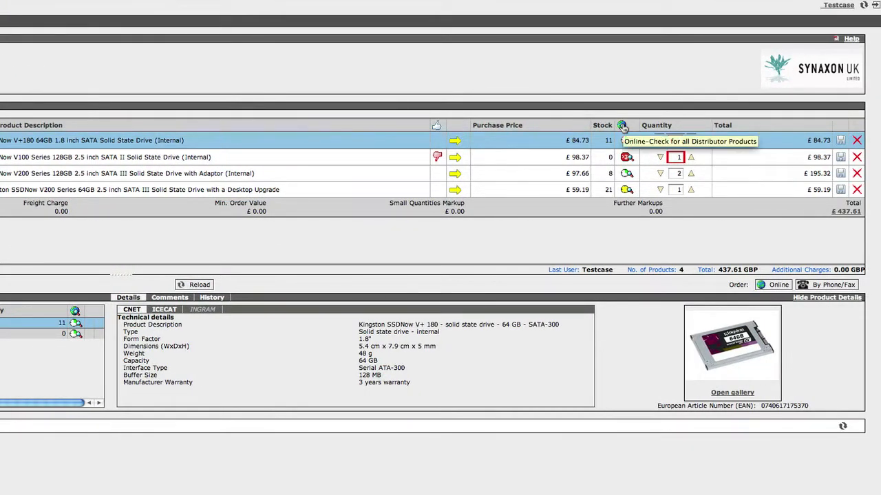
click(622, 125)
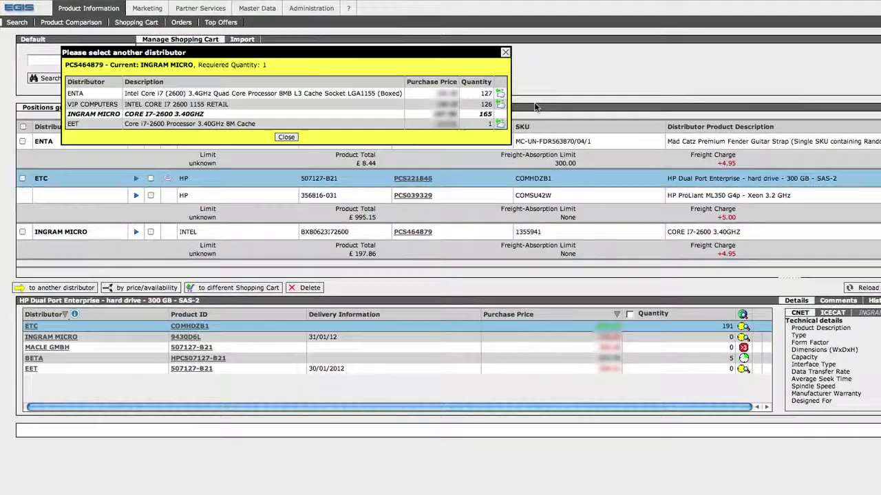
Reassign the Kingston SSDNow V100 128GB position from ENTA to EET
click(92, 104)
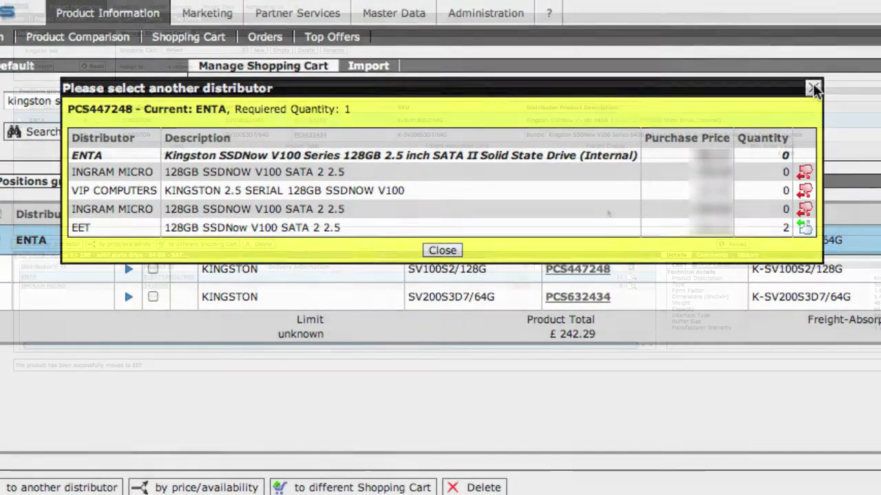
click(812, 88)
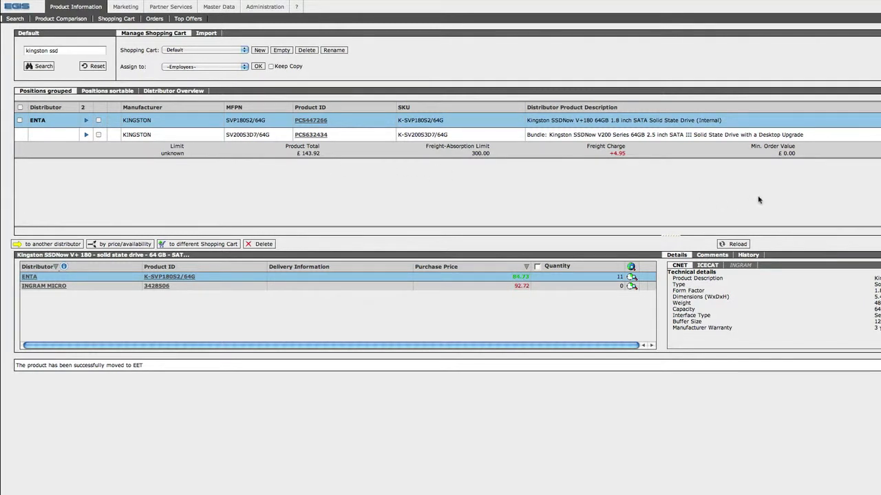
mouse_move(817, 207)
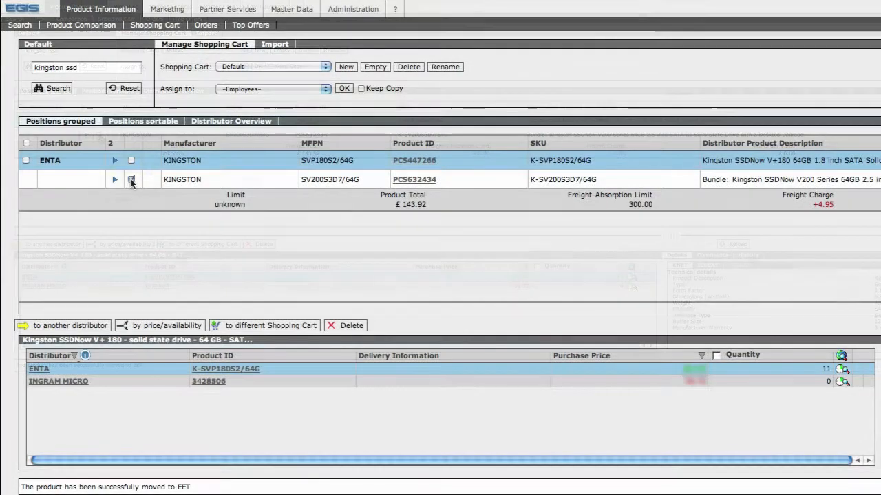
Select the Core i7-2600 cart position and start its online order
click(131, 179)
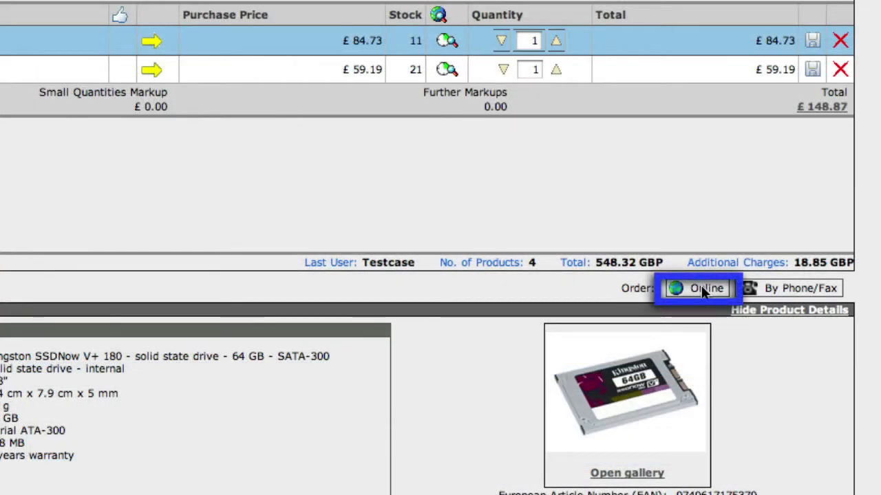
click(696, 289)
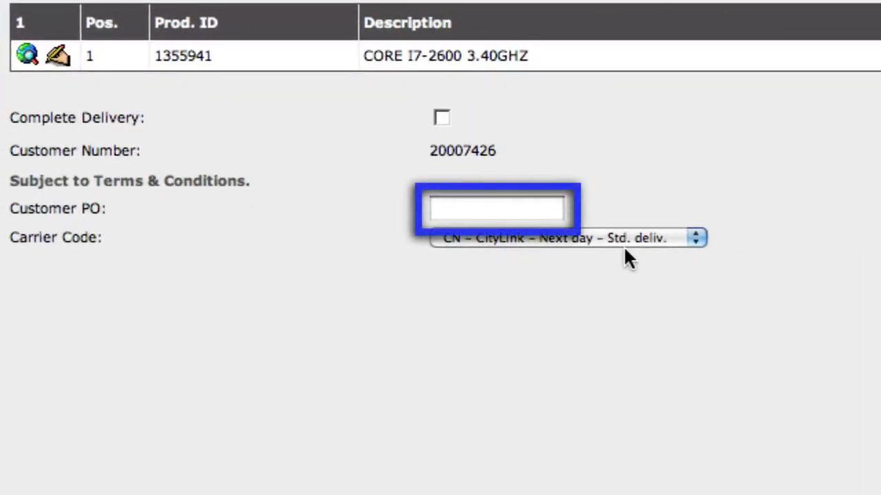
Enter a customer PO reference and submit the Core i7-2600 order to INGRAM MICRO
click(565, 239)
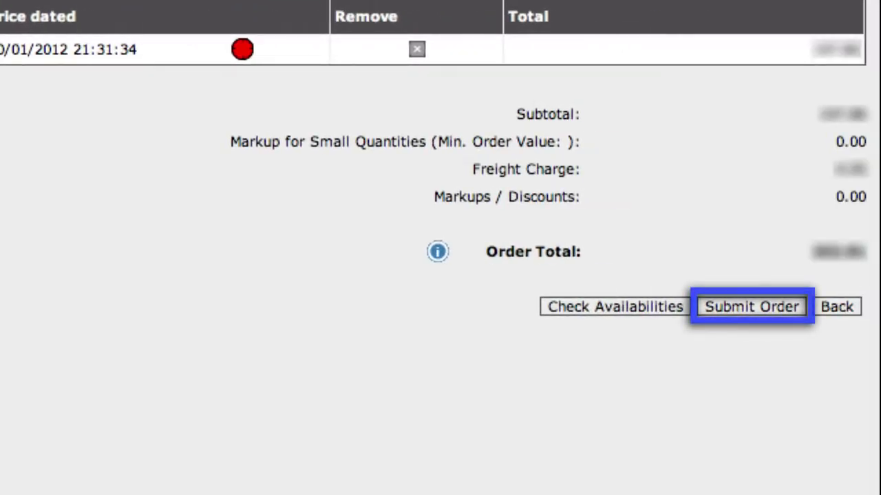
click(754, 307)
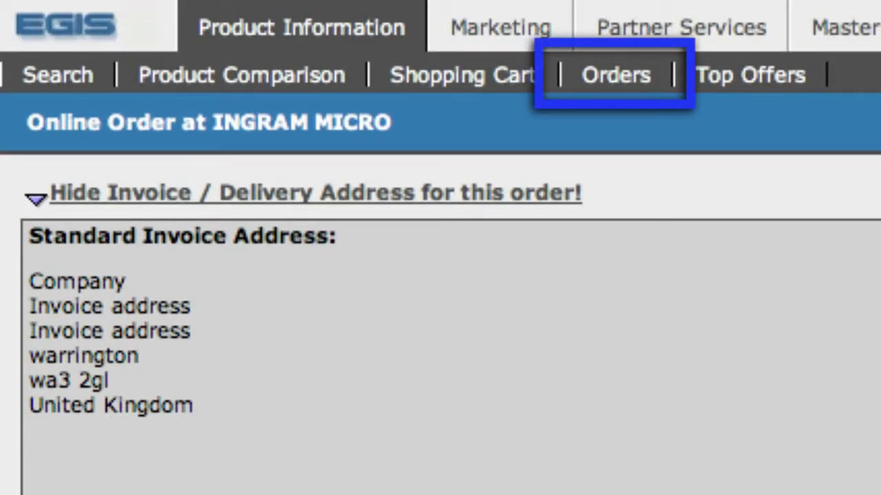
View the placed order's details and delivery notes in the order history
click(616, 74)
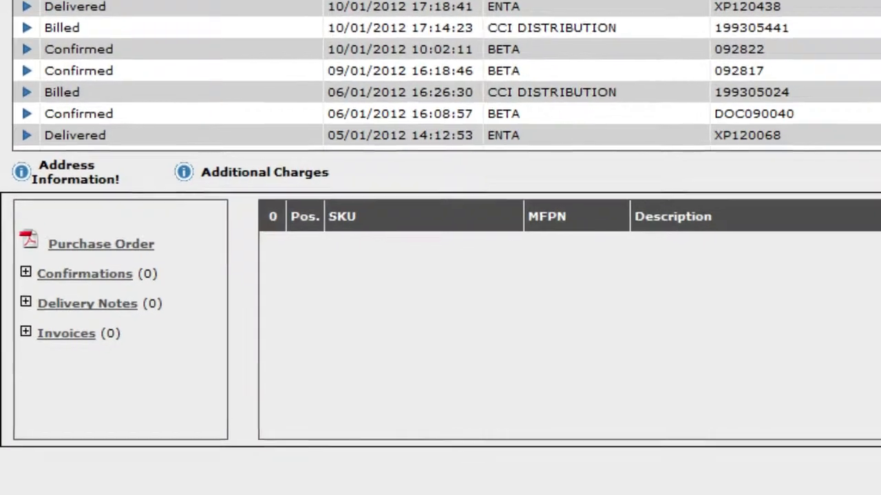
click(84, 274)
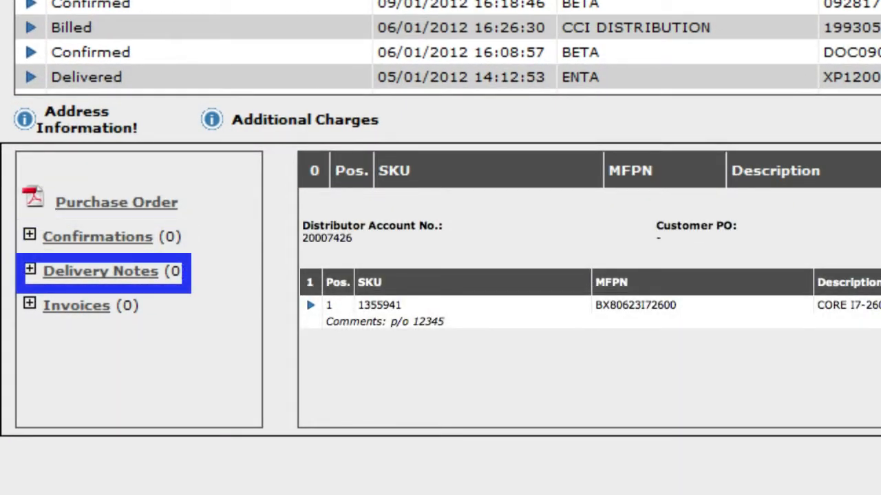
click(76, 306)
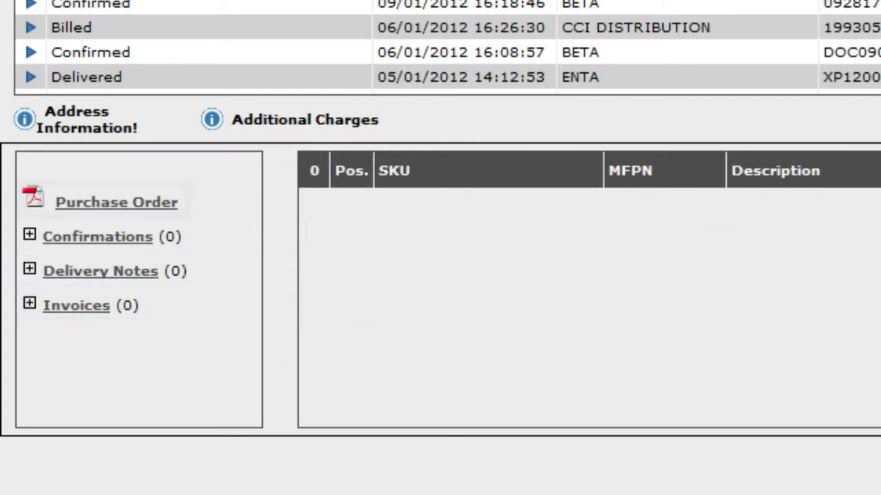
Show the billed INGRAM MICRO order's delivery note and its package tracking number
click(115, 200)
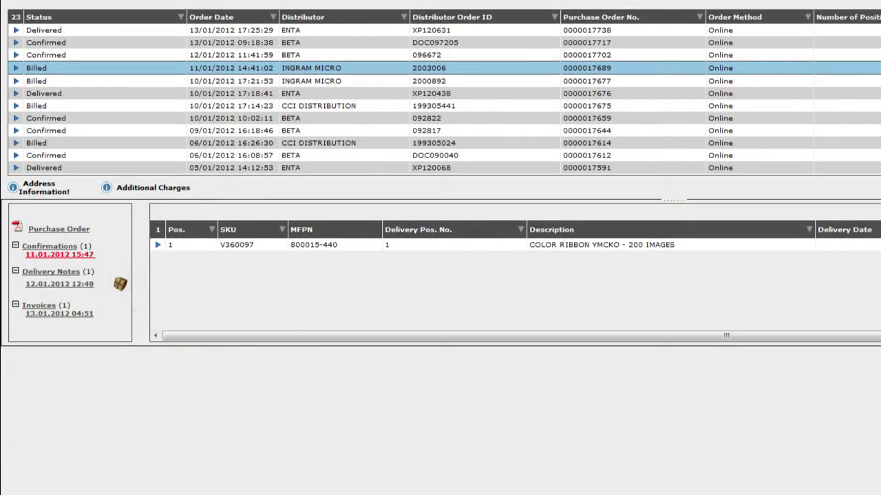
click(58, 283)
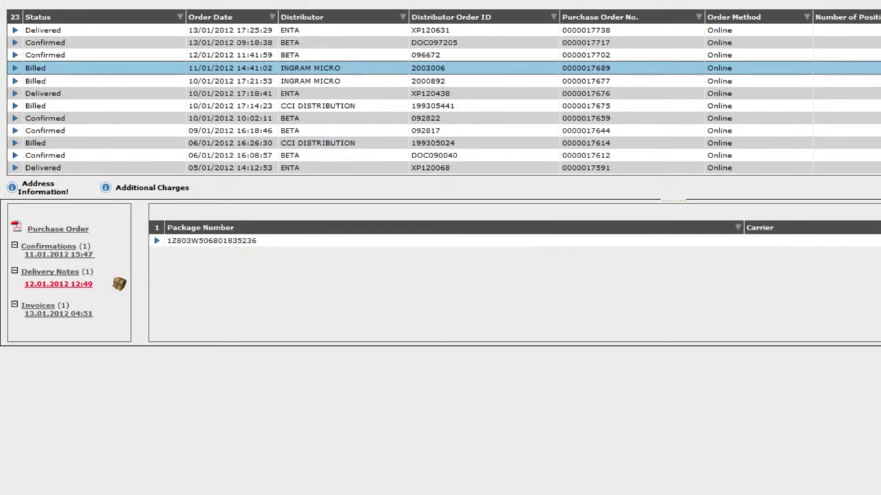
click(212, 239)
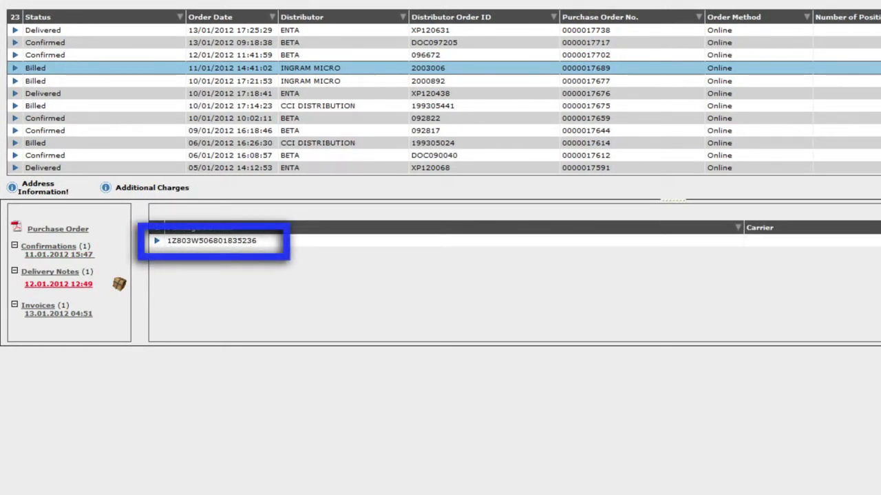